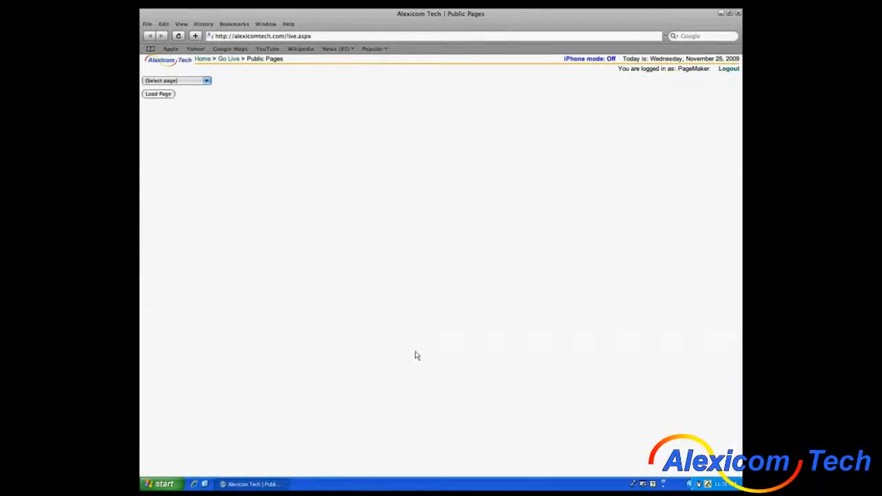
pyautogui.moveTo(640, 432)
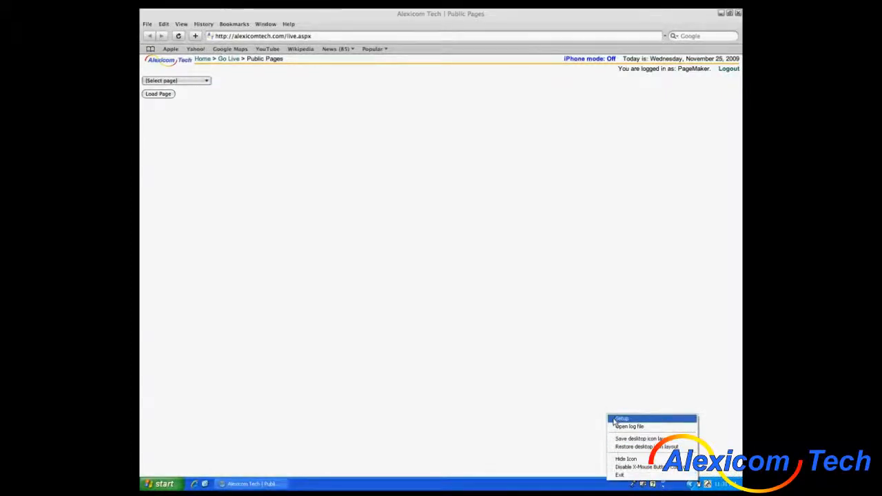
# Show the safari.exe profile's button and wheel mappings in the setup window
pyautogui.click(621, 419)
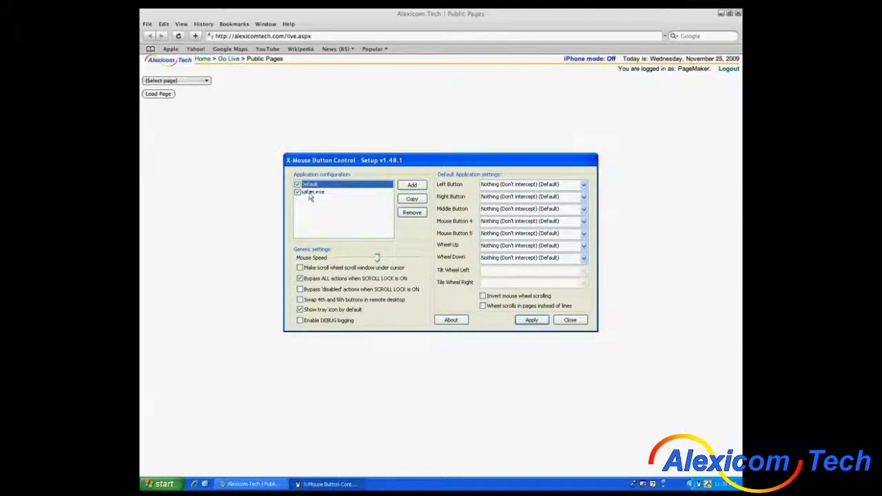
pyautogui.click(314, 191)
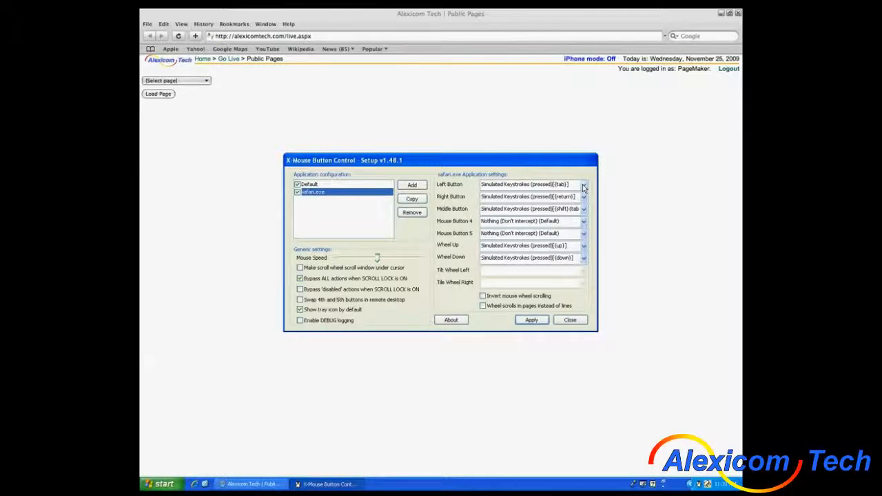
# Map the left button to a simulated {up} keystroke
pyautogui.click(584, 184)
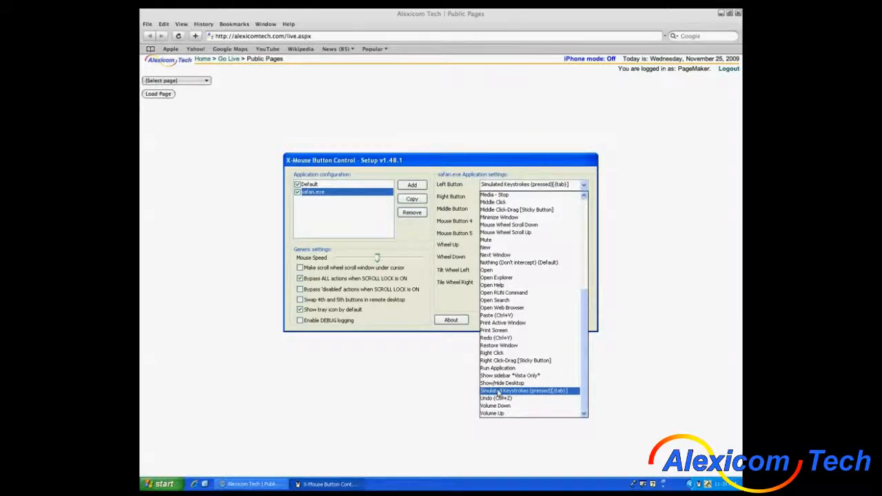
pyautogui.click(524, 391)
pyautogui.write('{up}')
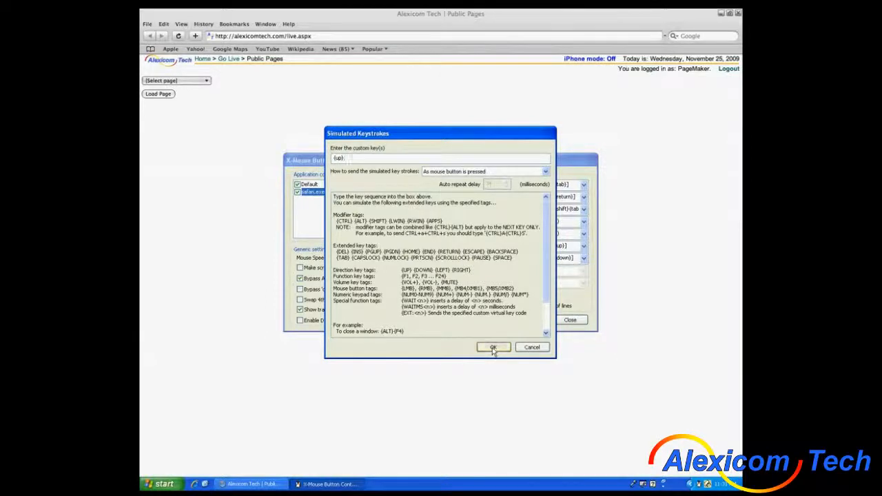
pyautogui.click(494, 347)
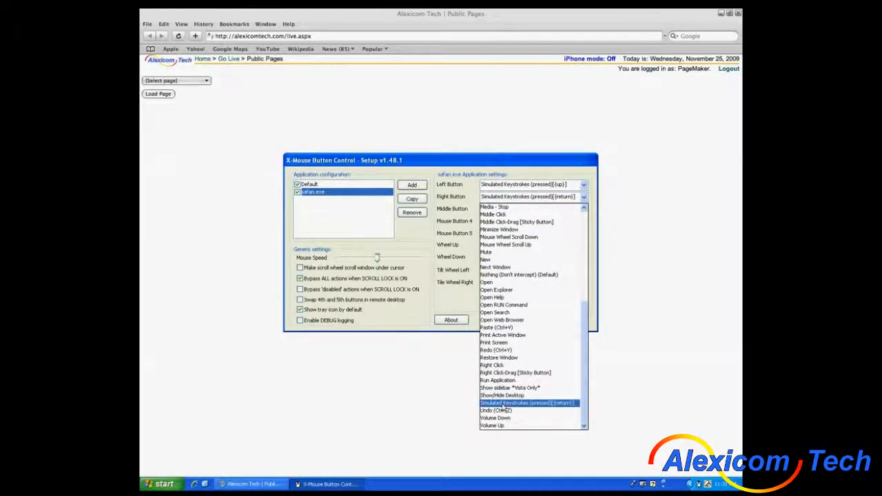
# Map the right button to a simulated {down} keystroke
pyautogui.click(527, 403)
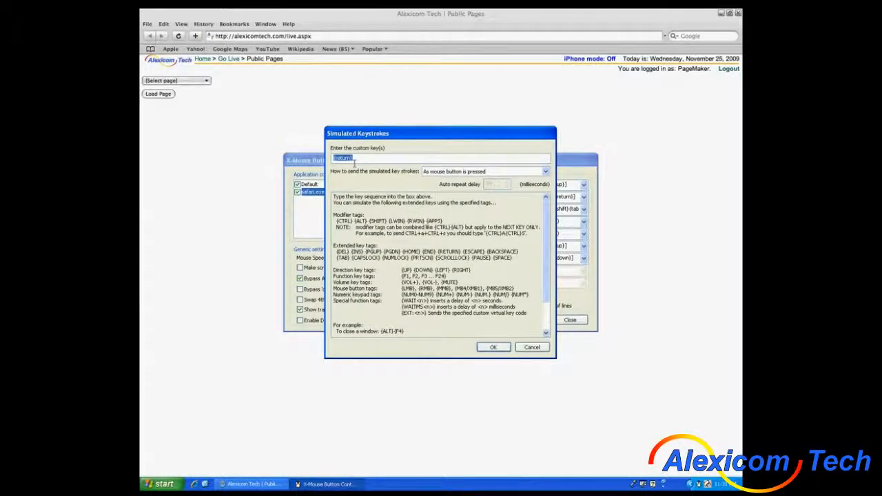
pyautogui.write('{down}')
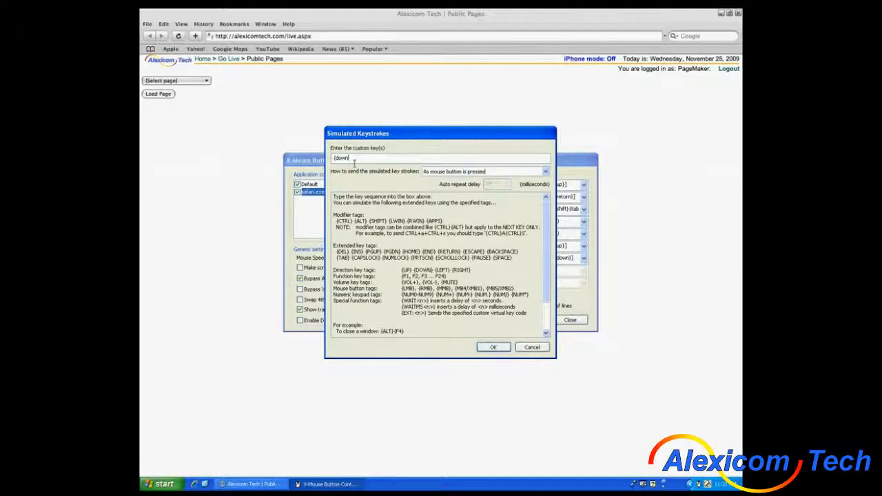
pyautogui.click(493, 348)
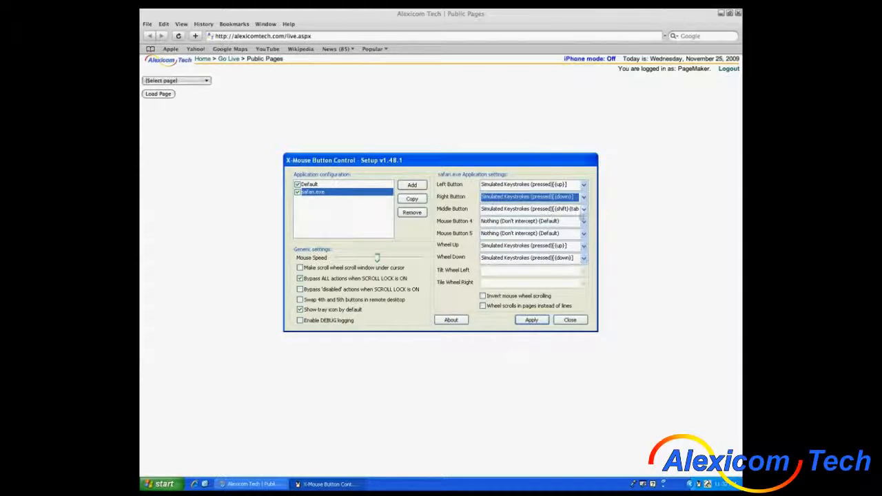
# Map the middle button to a simulated {return} keystroke
pyautogui.click(583, 210)
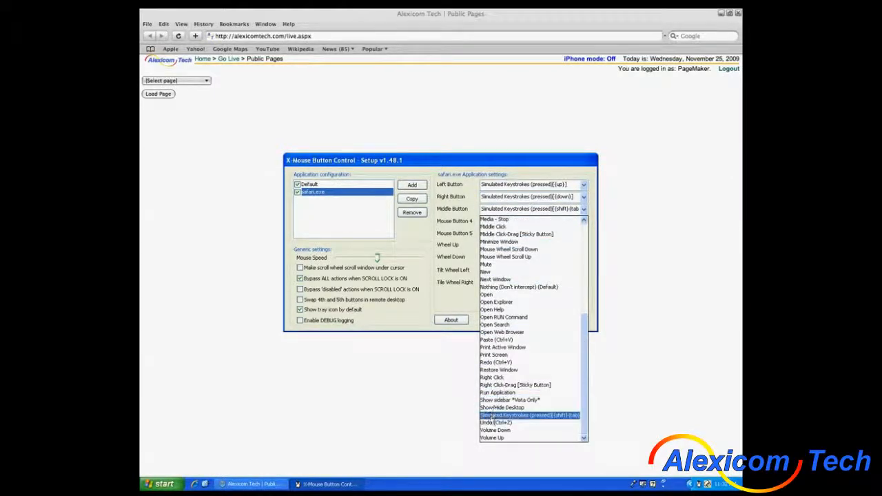
pyautogui.click(529, 415)
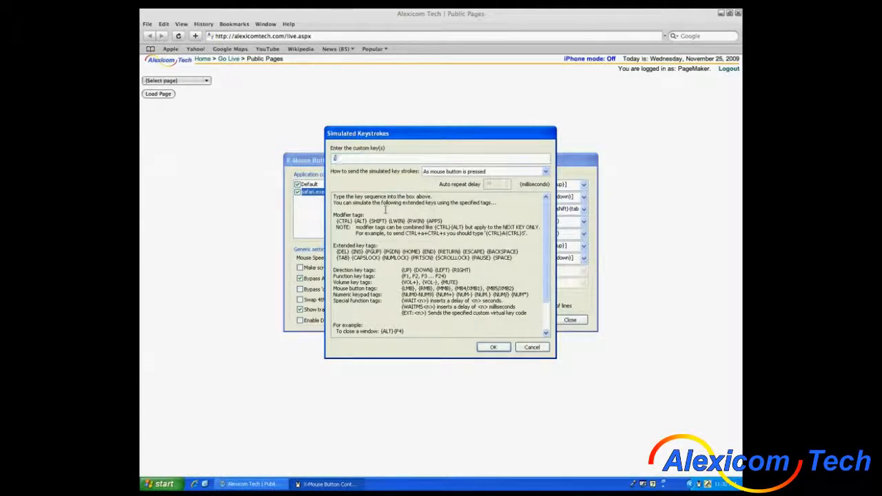
pyautogui.write('{return}')
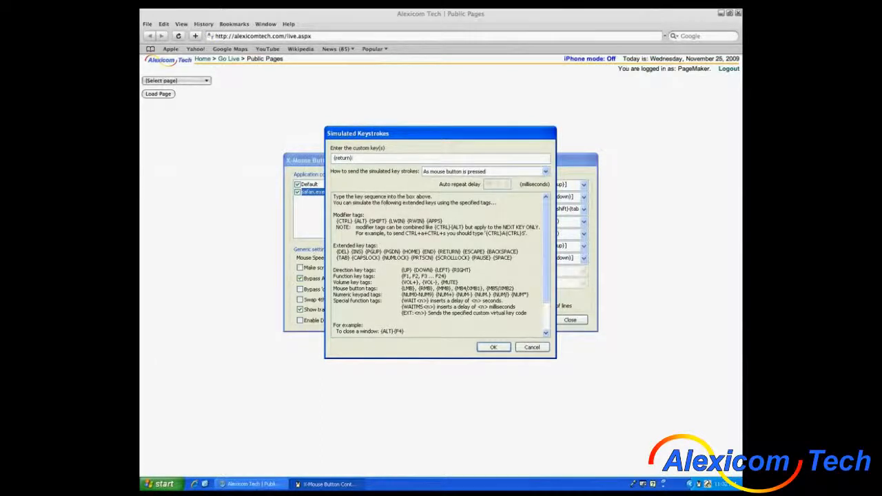
pyautogui.click(494, 347)
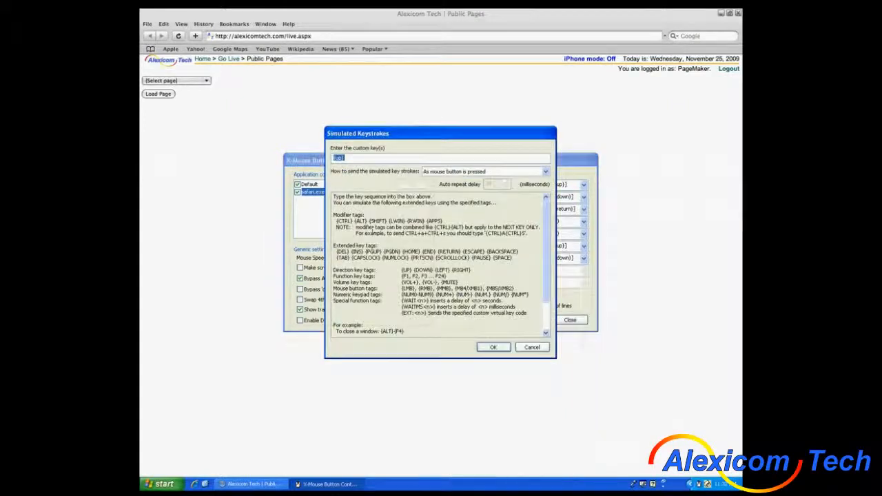
# Map wheel up to {shift}{tab} and wheel down to {tab} keystrokes
pyautogui.write('{alt}')
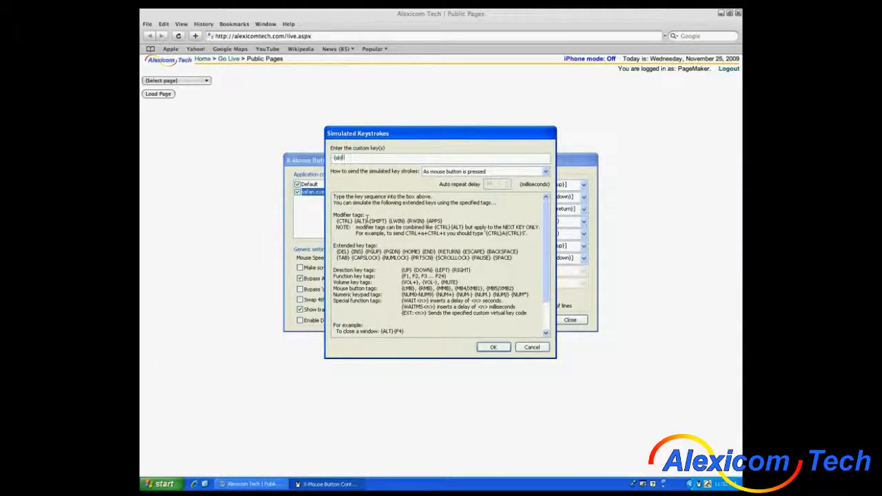
pyautogui.write('{shift}{tab}')
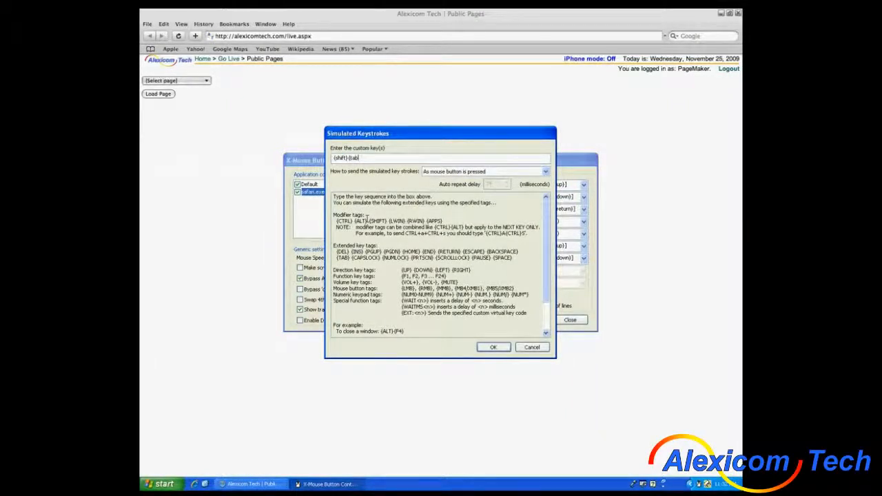
pyautogui.click(494, 347)
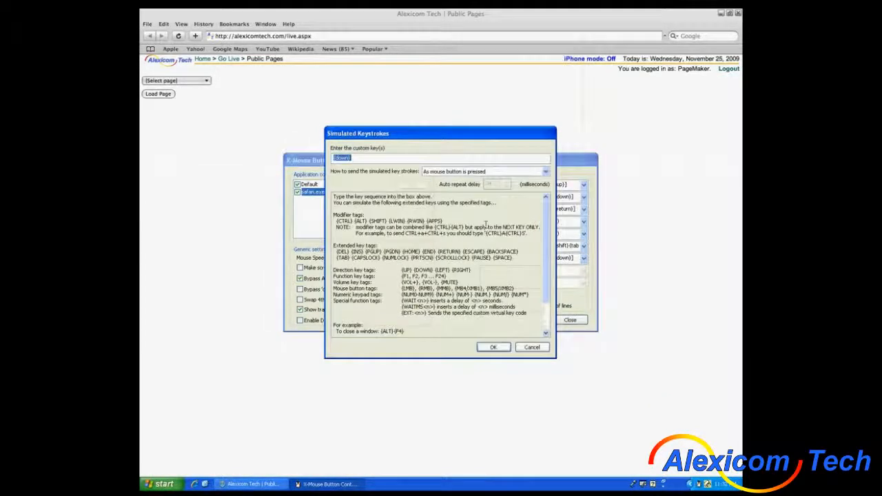
pyautogui.moveTo(403, 178)
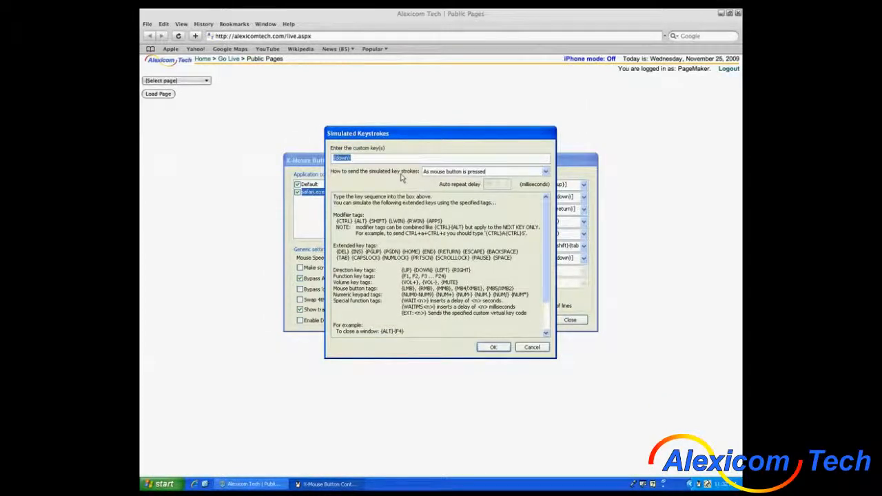
pyautogui.write('{tab}')
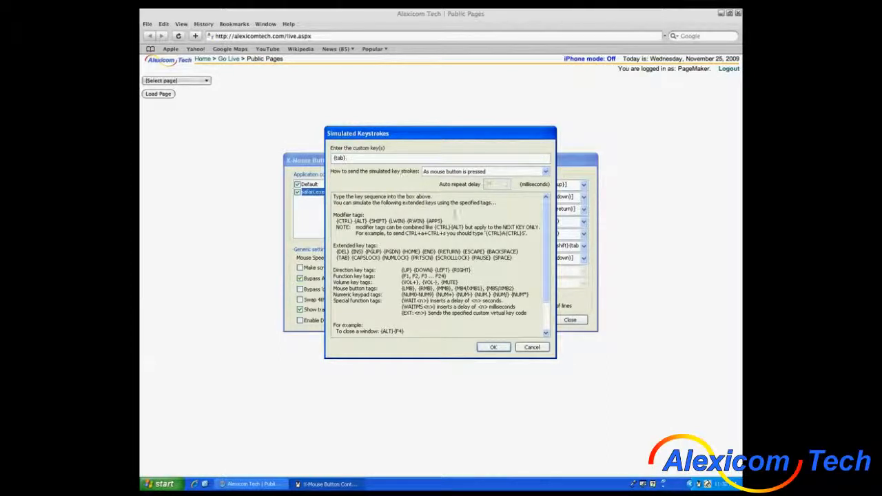
pyautogui.click(493, 347)
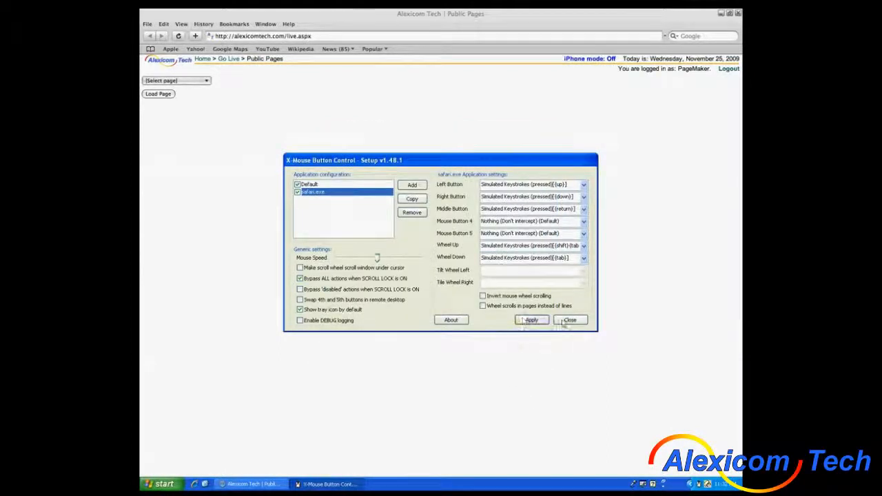
# Apply the Safari mappings and close the setup window
pyautogui.click(571, 320)
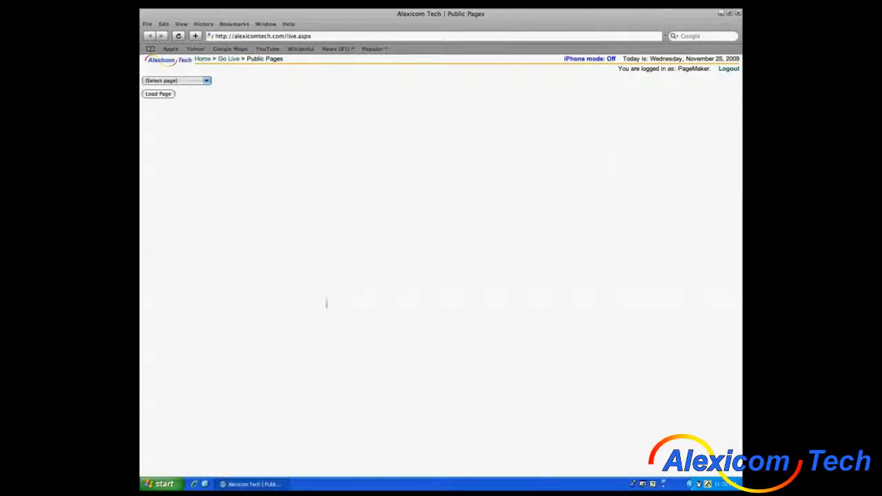
pyautogui.moveTo(341, 246)
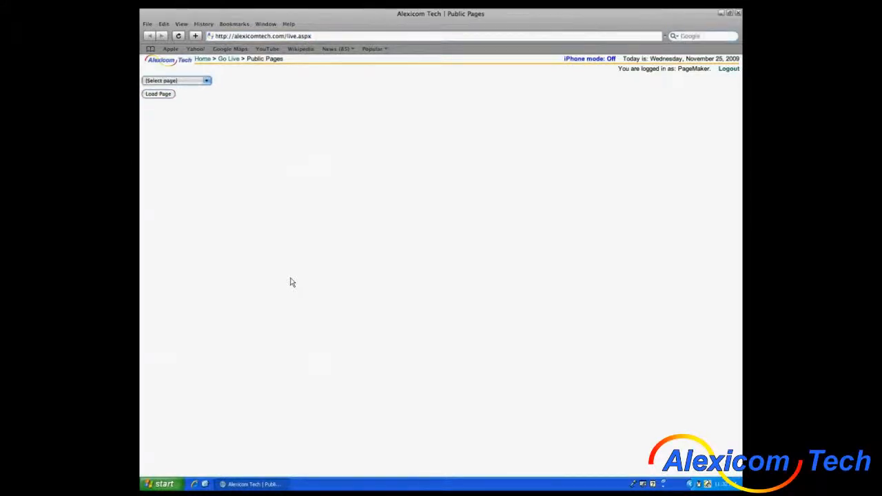
# Choose the Chwel page from the Select page list and load it
pyautogui.write('C')
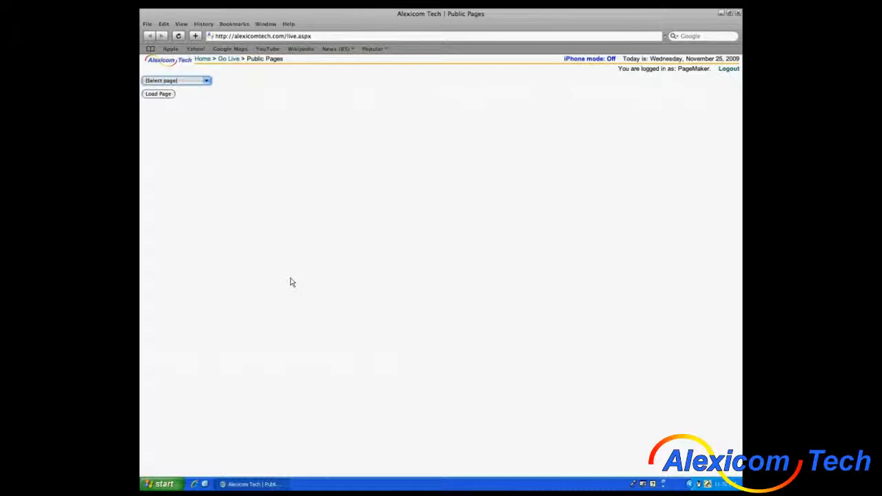
pyautogui.click(177, 80)
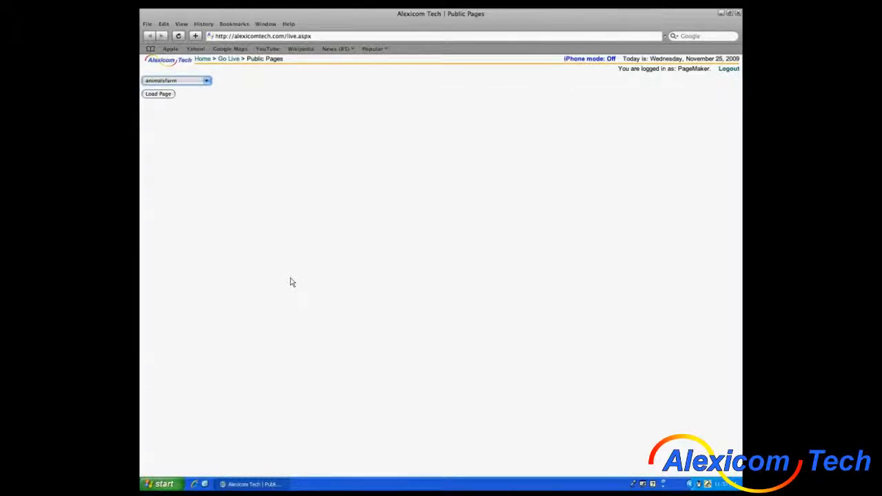
pyautogui.click(176, 80)
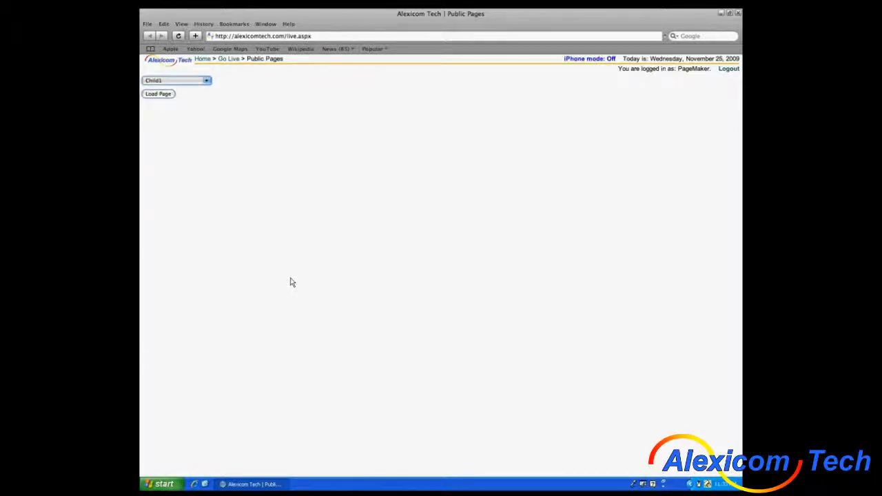
pyautogui.click(157, 94)
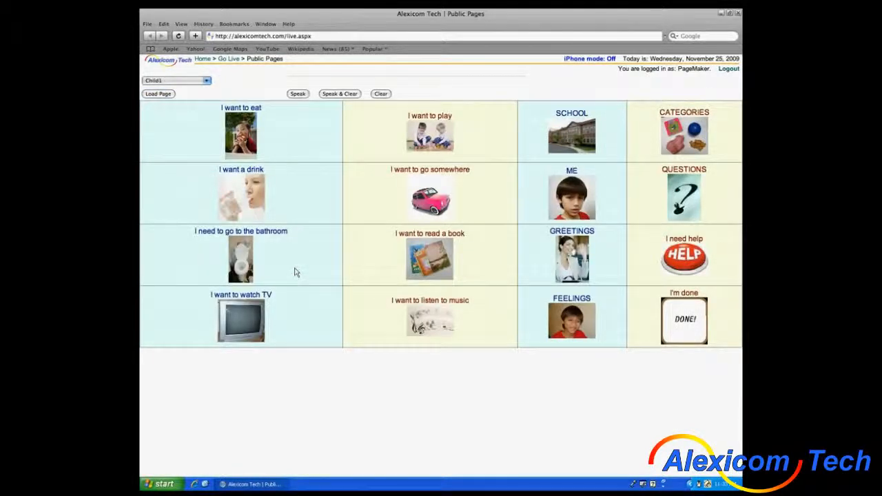
pyautogui.click(240, 135)
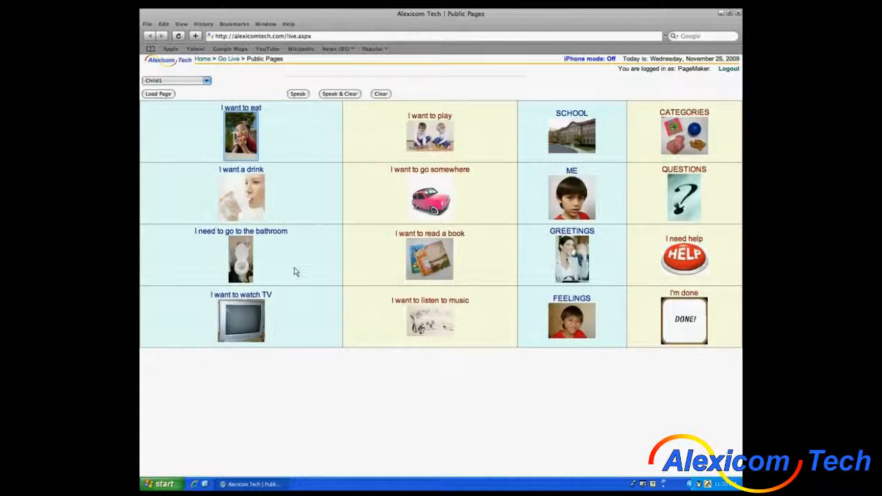
pyautogui.click(240, 131)
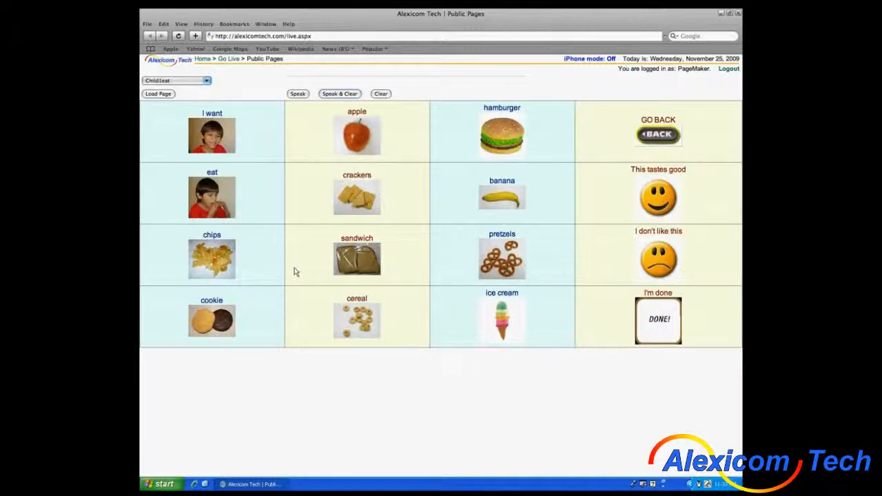
pyautogui.click(502, 135)
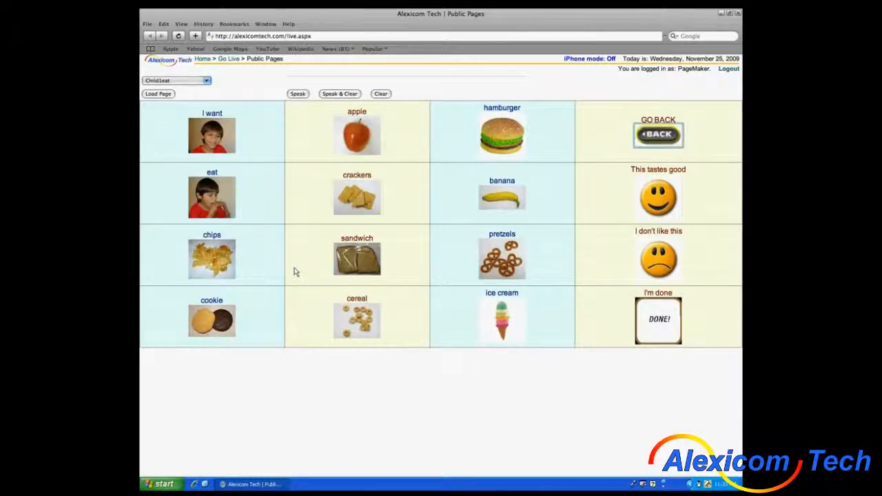
pyautogui.click(212, 135)
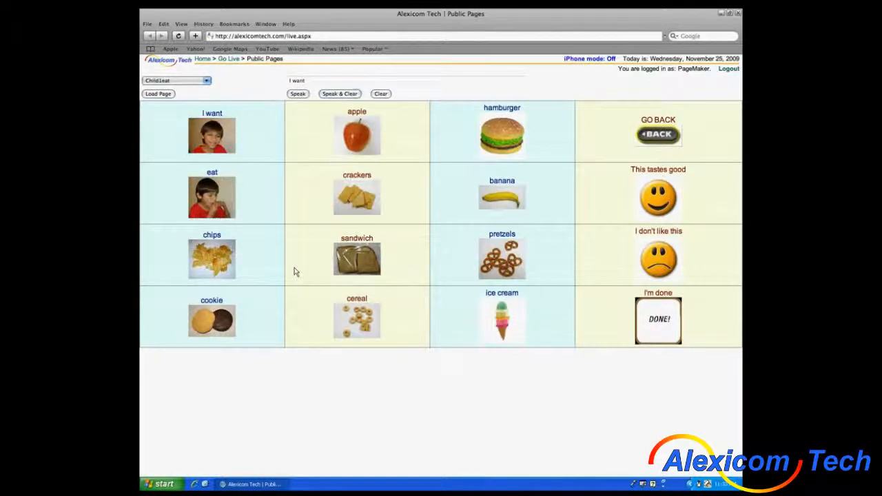
pyautogui.click(357, 131)
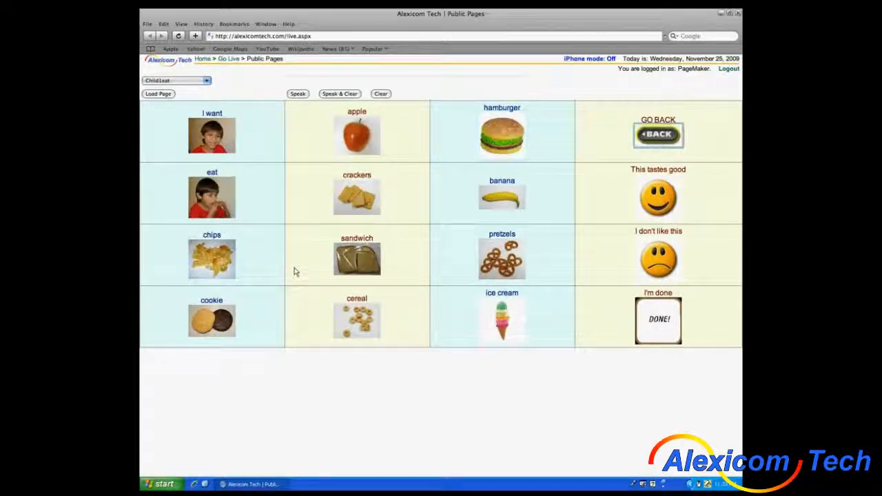
pyautogui.click(658, 134)
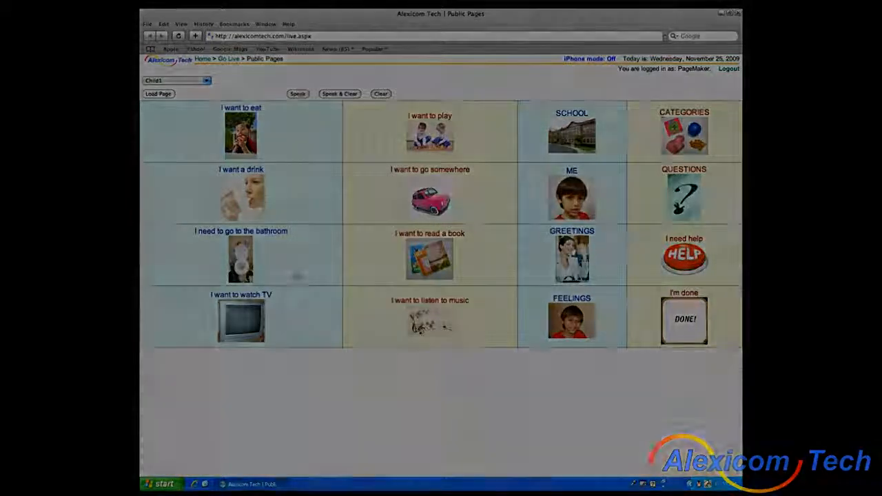